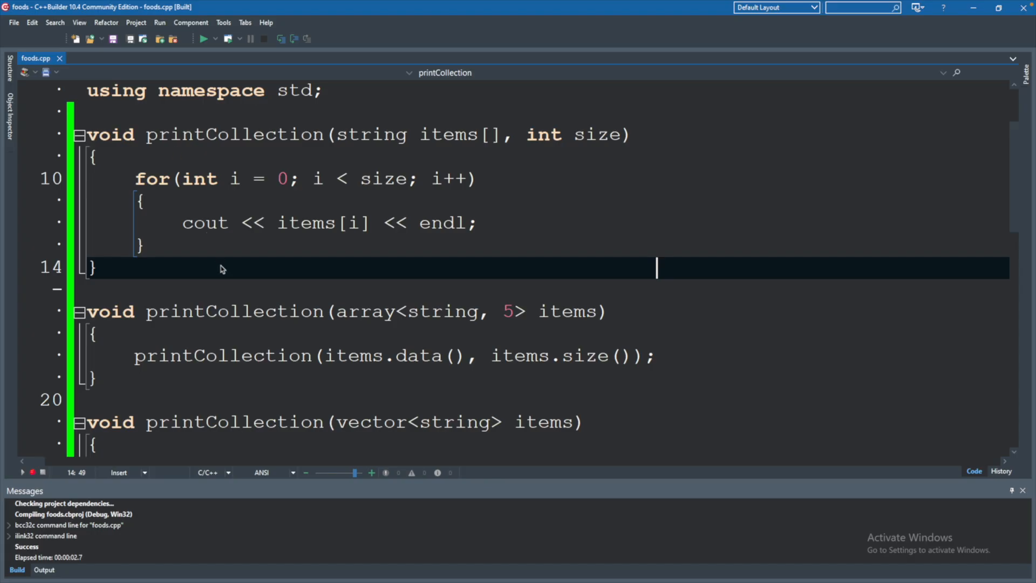
{"action": "mouse_move", "coordinate": [202, 166]}
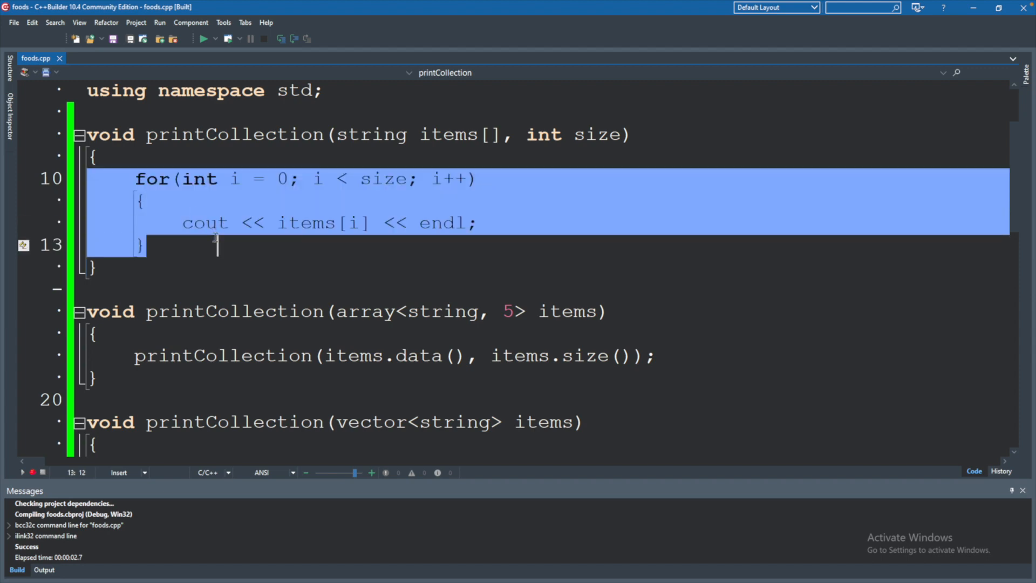
Step: Insert a blank line above the first printCollection overload in foods.cpp
{"action": "left_click", "coordinate": [218, 246]}
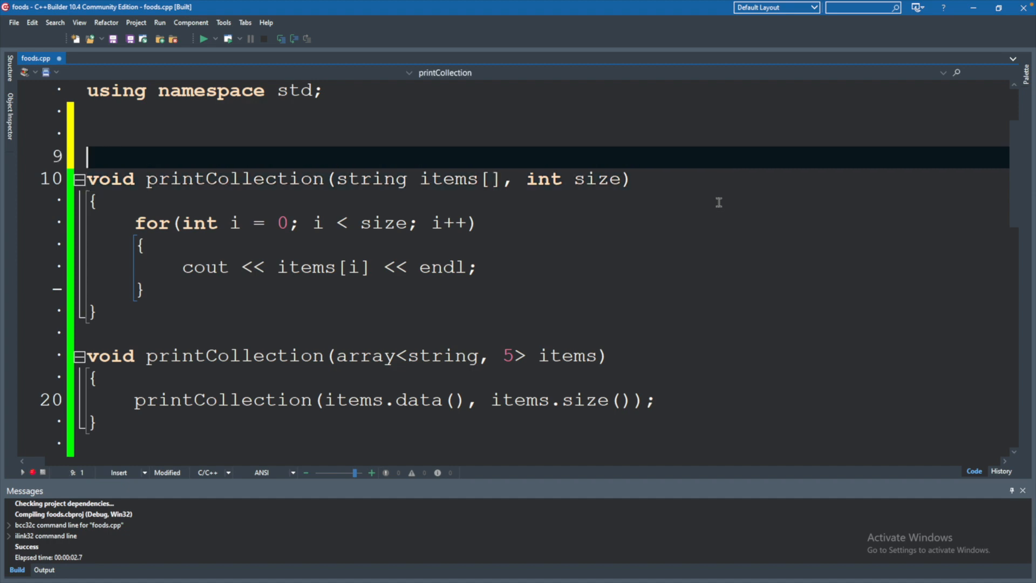
Step: Write an empty void print() function on the blank line above printCollection
{"action": "key", "text": "Backspace"}
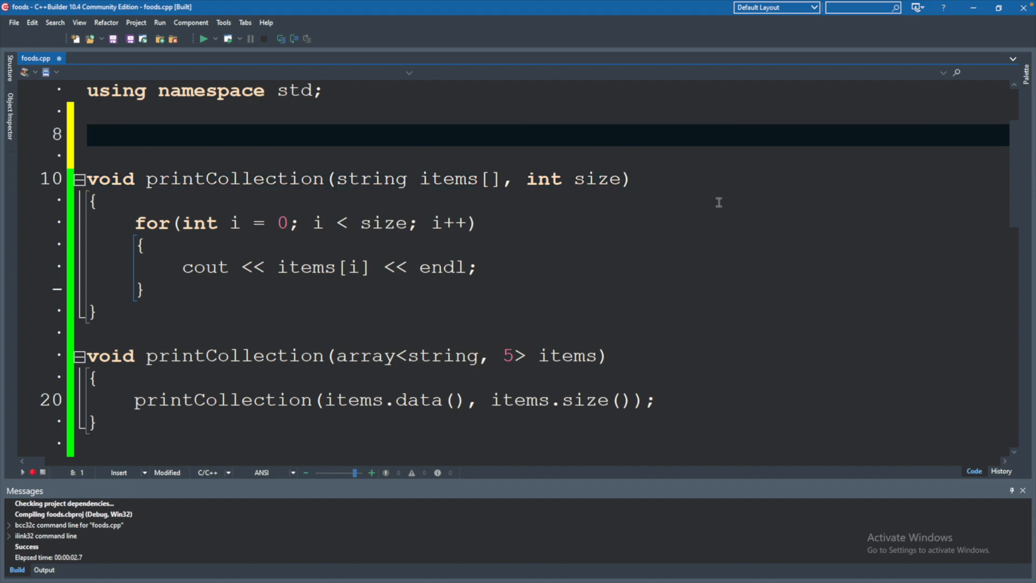
{"action": "type", "text": "void print"}
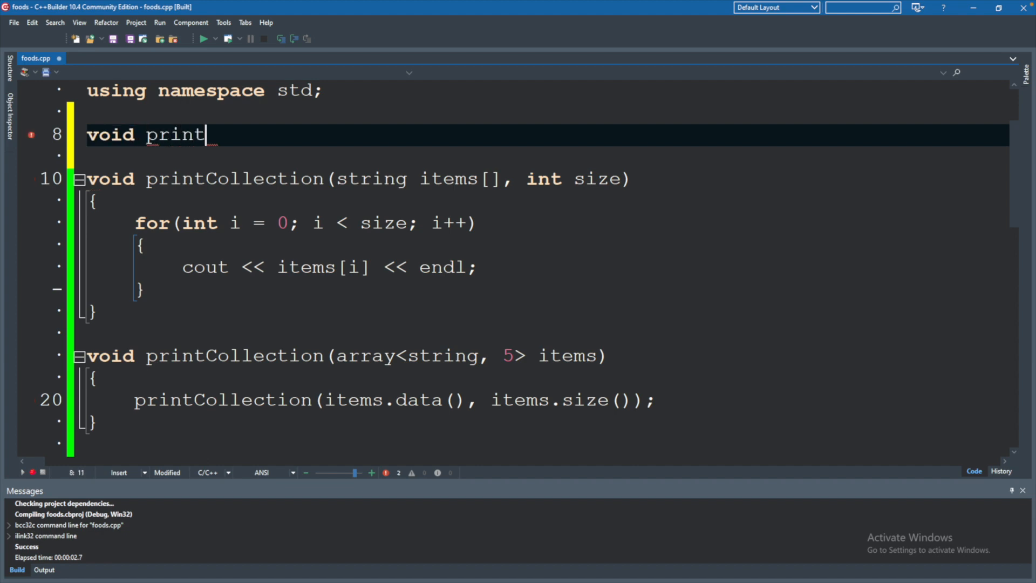
{"action": "type", "text": "("}
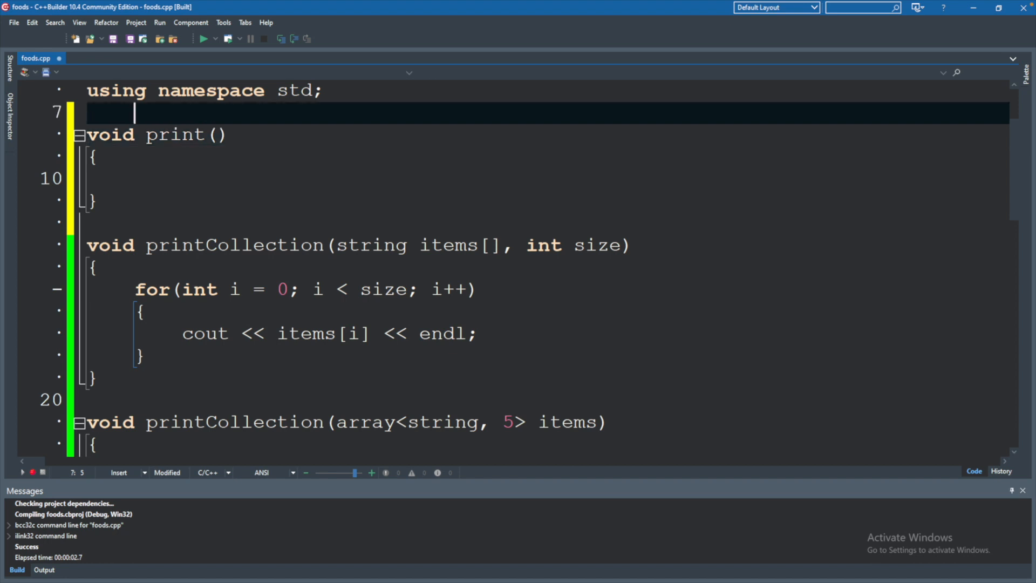
Step: Declare template<typename T> above print with the comment //some type we will call T
{"action": "type", "text": "temp"}
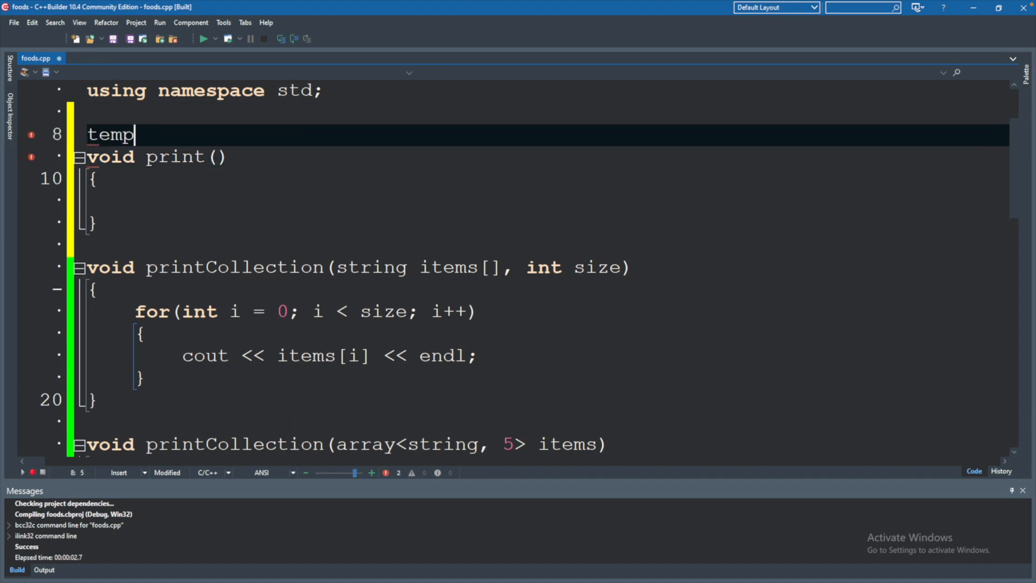
{"action": "type", "text": "late"}
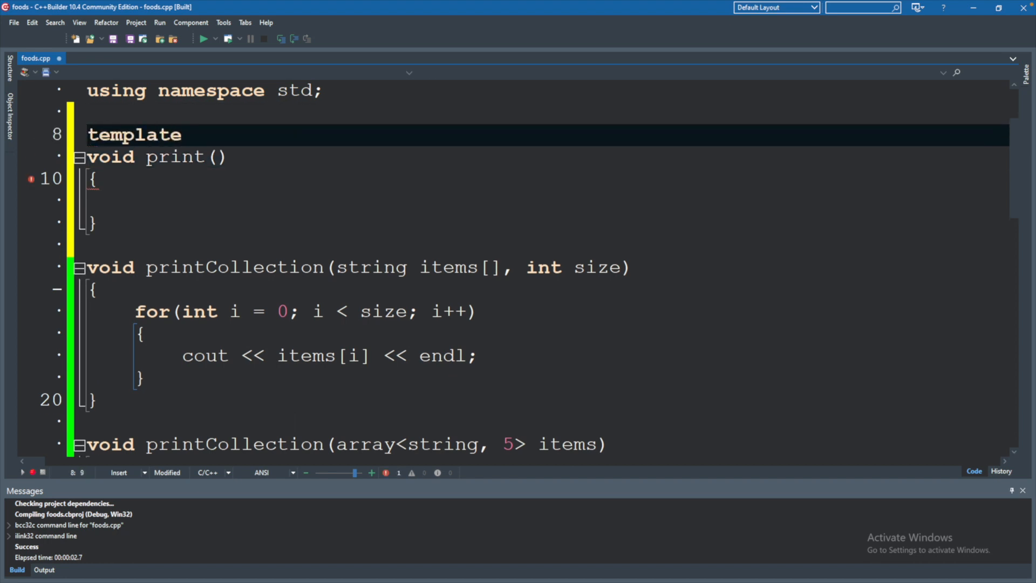
{"action": "type", "text": "<>"}
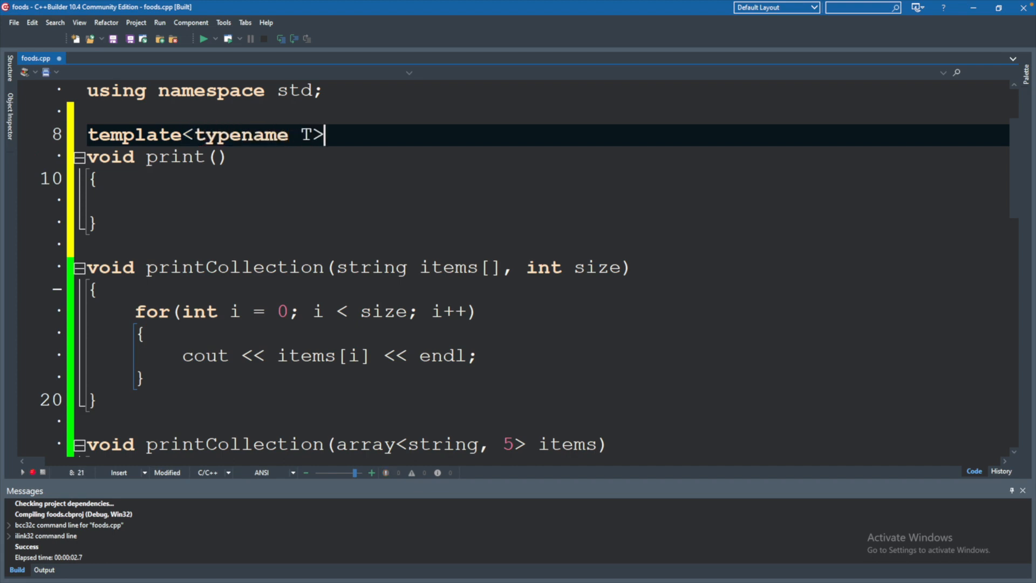
{"action": "type", "text": "//"}
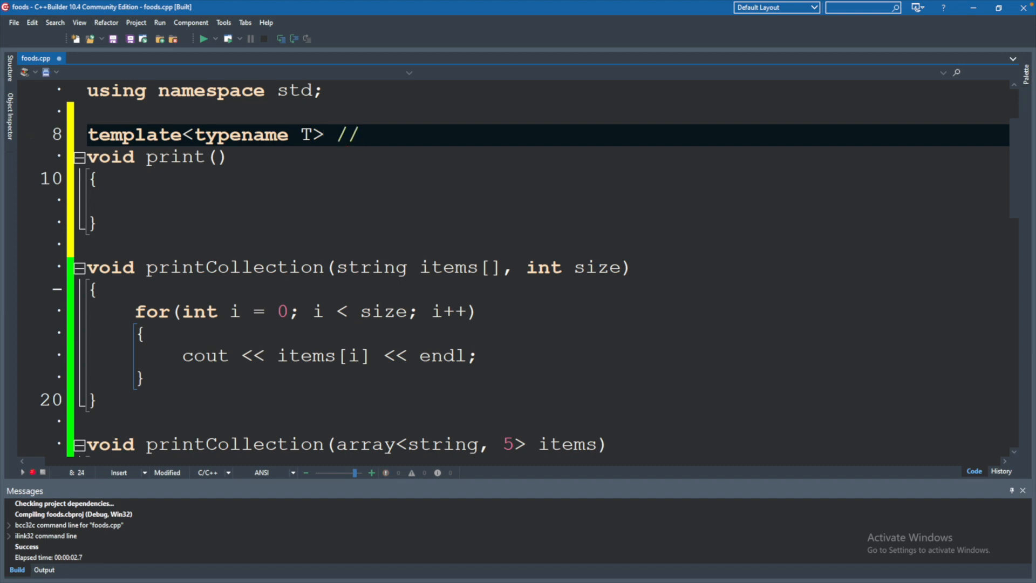
{"action": "type", "text": "some type we wil"}
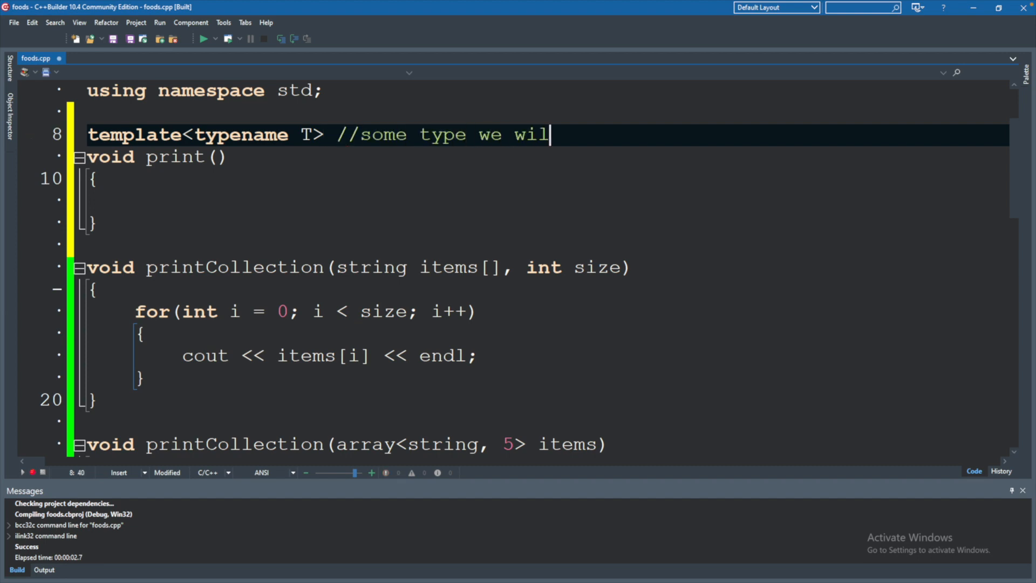
{"action": "type", "text": "l call T"}
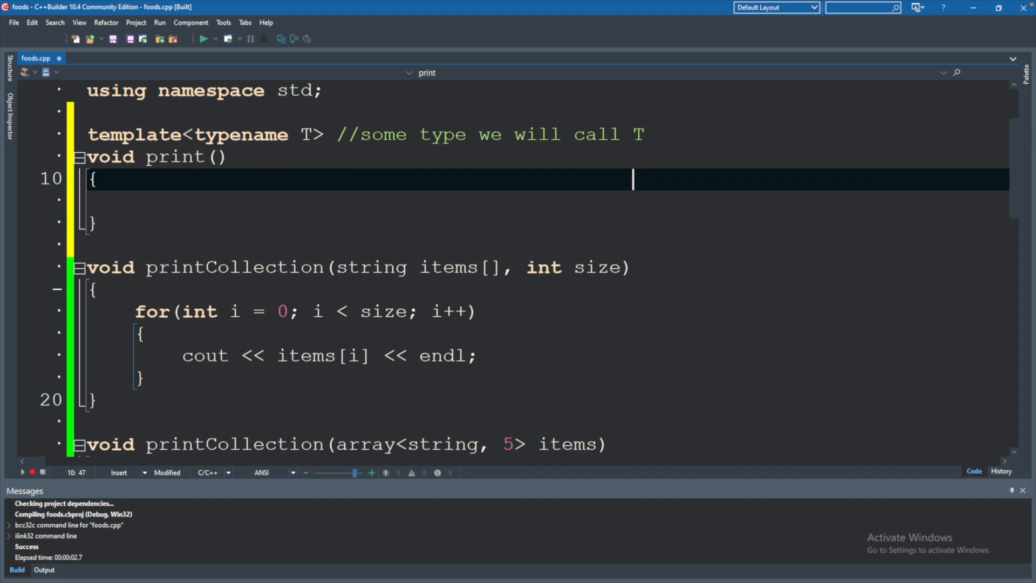
Step: Fill print's parameter list with T collection, int size
{"action": "left_click", "coordinate": [228, 178]}
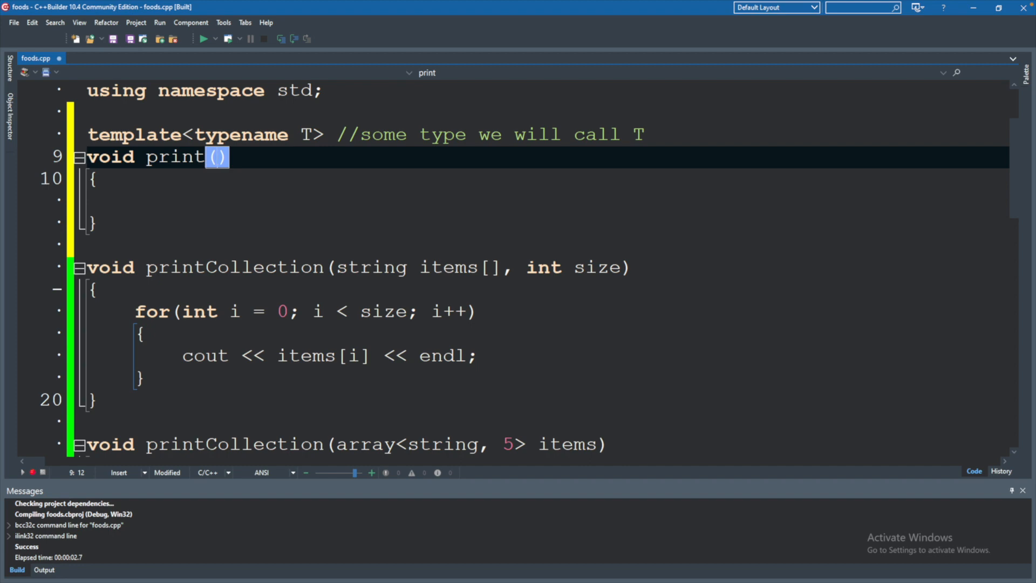
{"action": "type", "text": "T"}
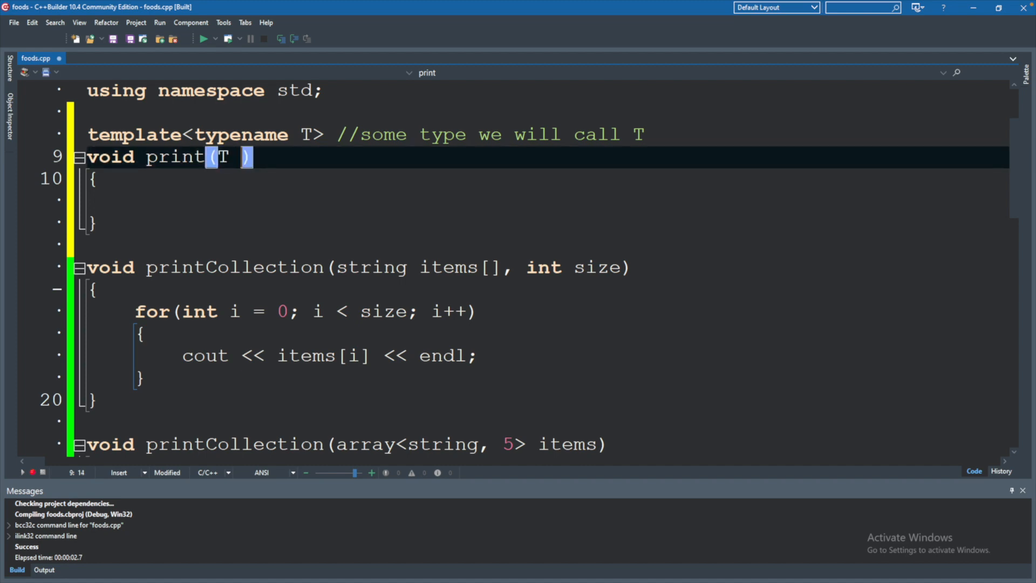
{"action": "type", "text": "collectio"}
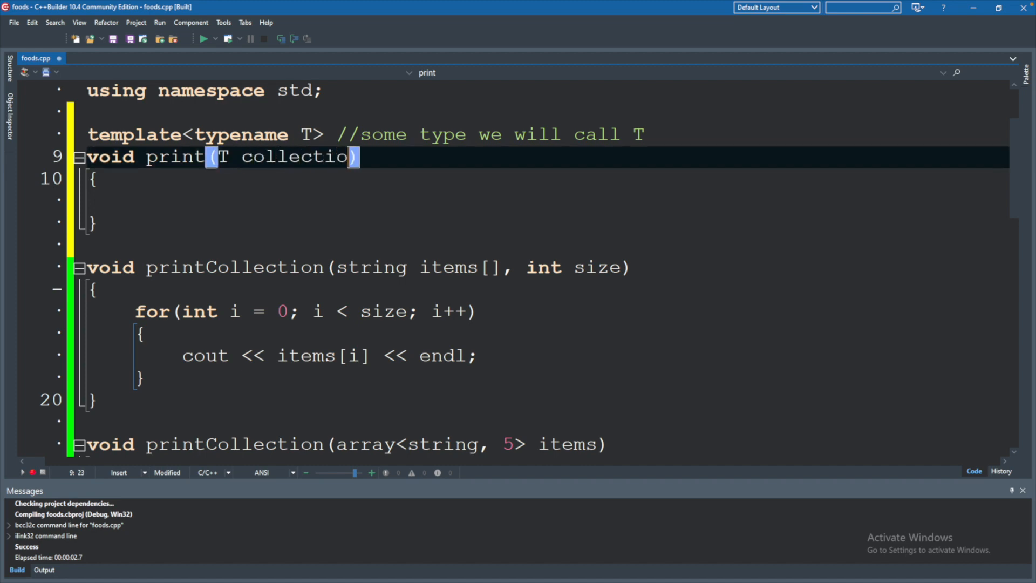
{"action": "type", "text": "n"}
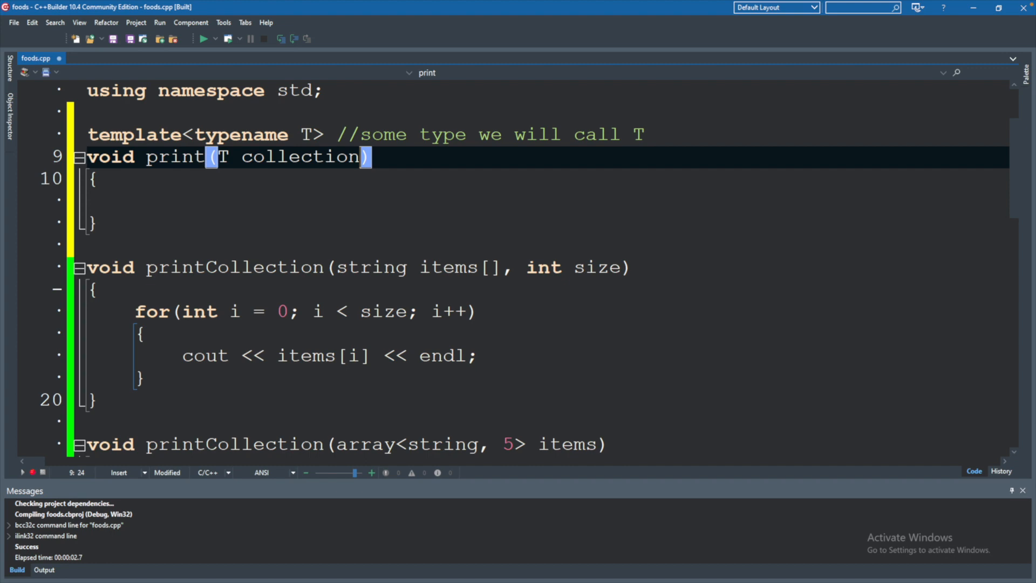
{"action": "type", "text": ", int"}
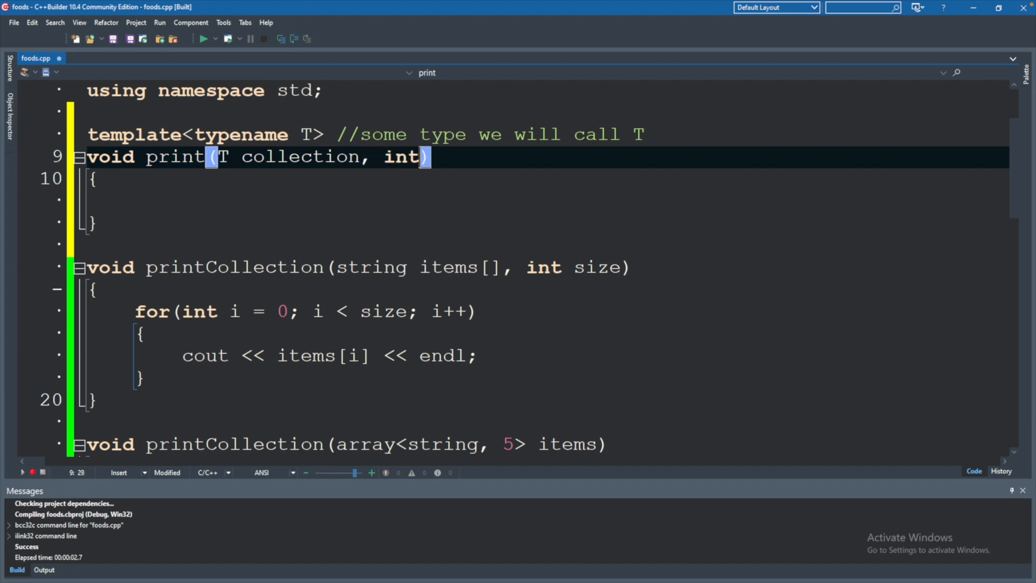
{"action": "type", "text": "size"}
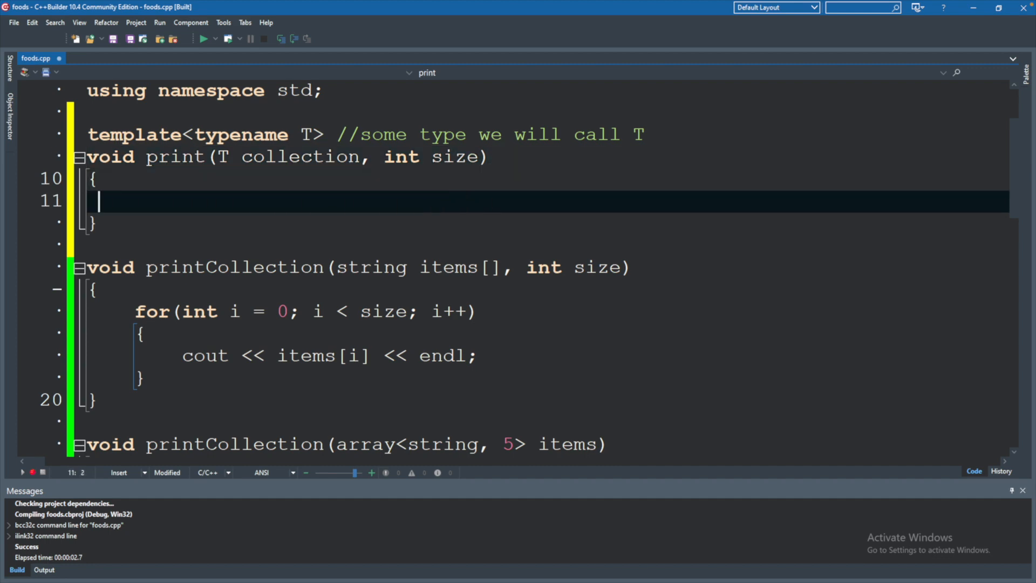
Step: Write the loop header for(int i = 0; i < size; i++) in print's body
{"action": "type", "text": "for(i"}
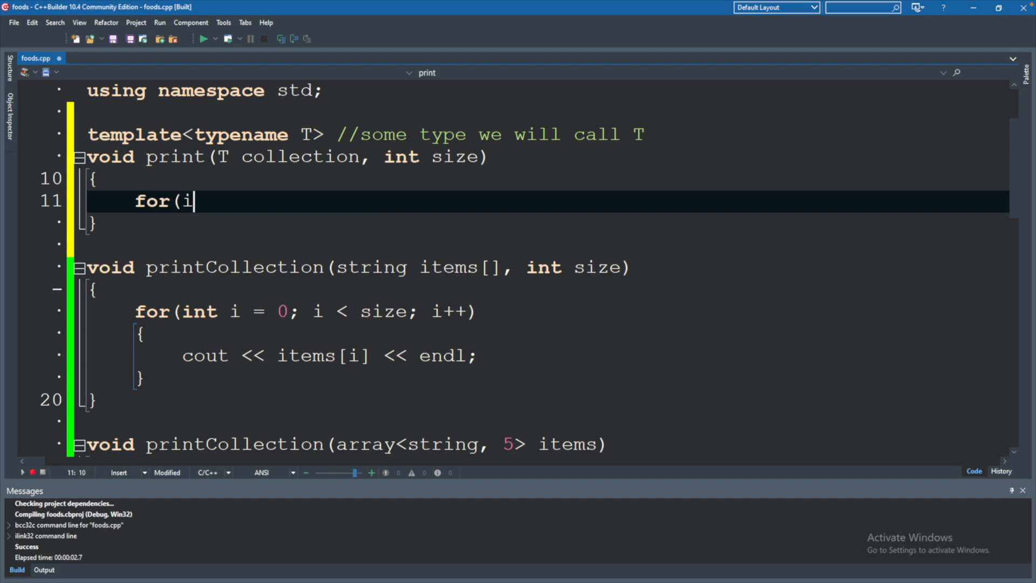
{"action": "type", "text": "nt i = 0;"}
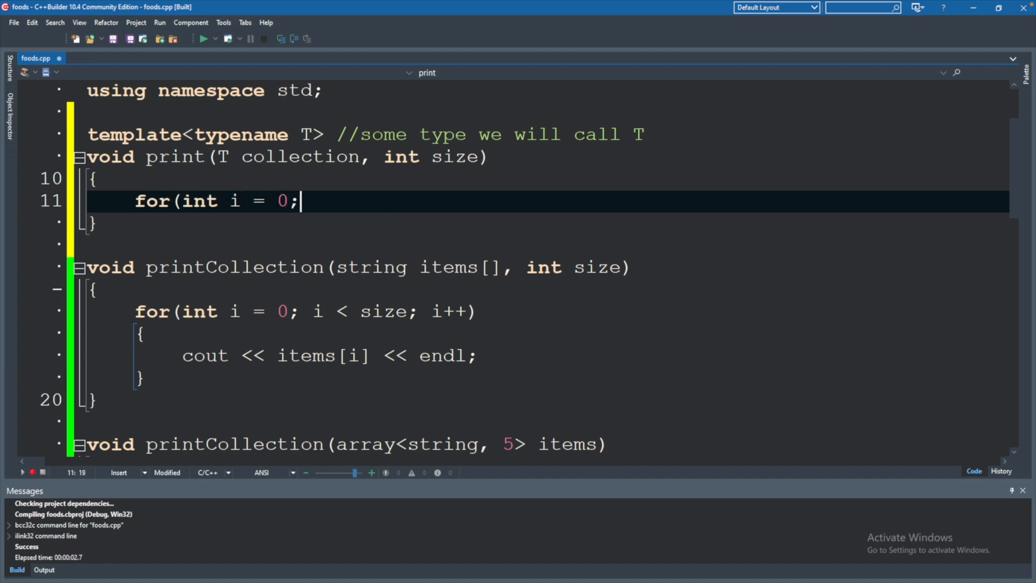
{"action": "type", "text": "i < size"}
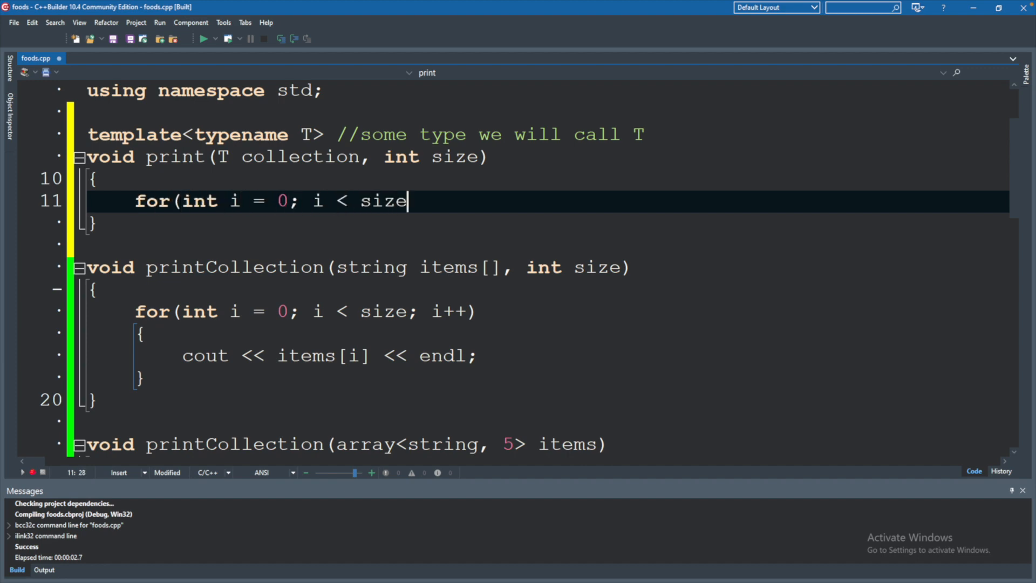
{"action": "type", "text": "; i++"}
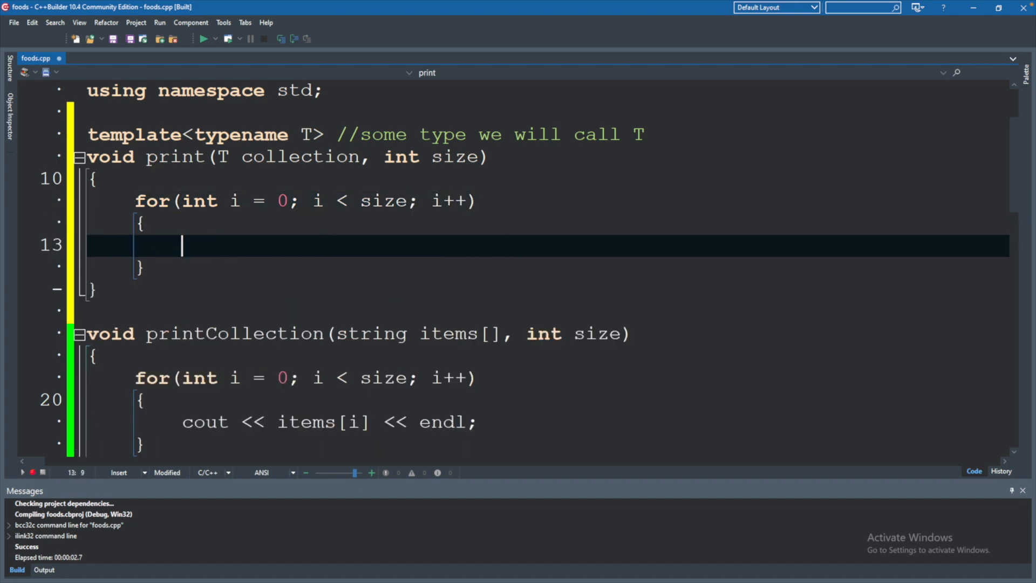
Step: Inside the loop output cout << collection[i] << endl; to finish print
{"action": "type", "text": "cout <<"}
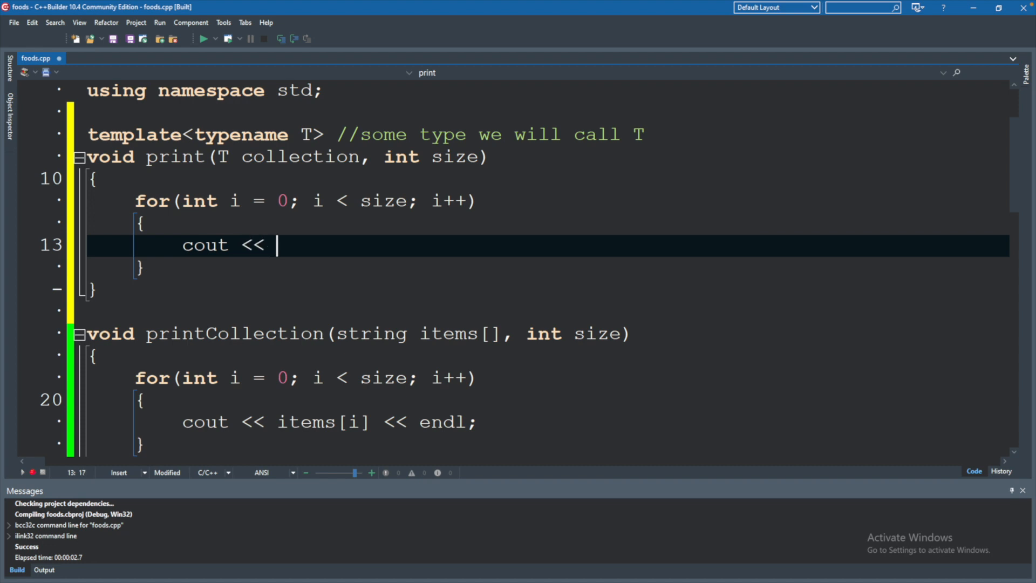
{"action": "type", "text": "collection["}
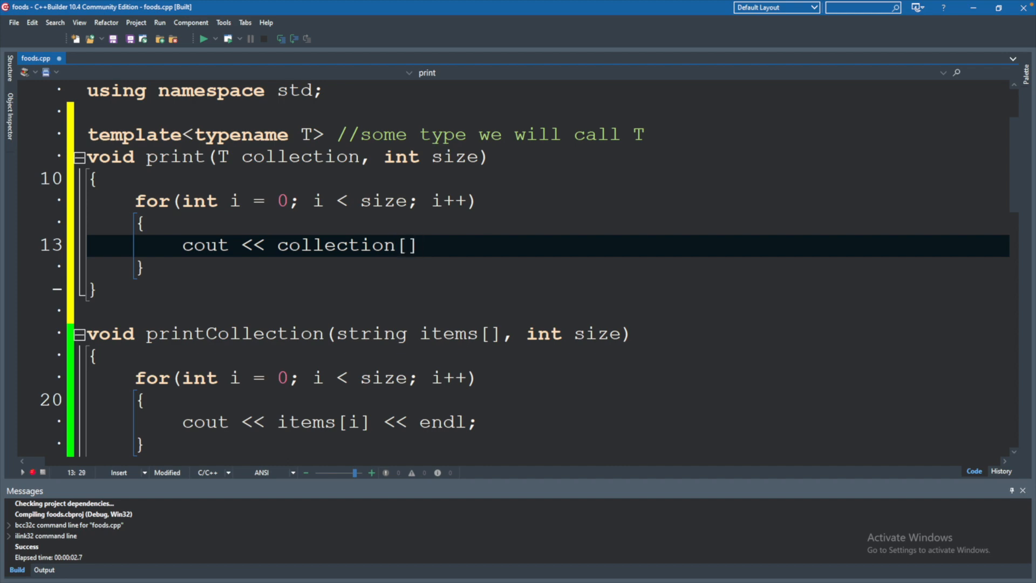
{"action": "type", "text": "i"}
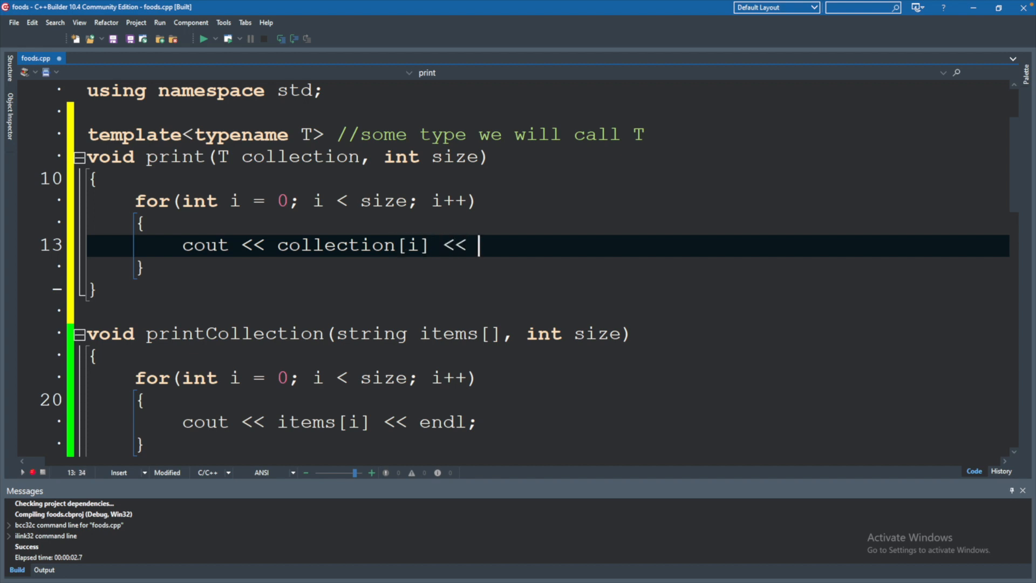
{"action": "type", "text": "endl"}
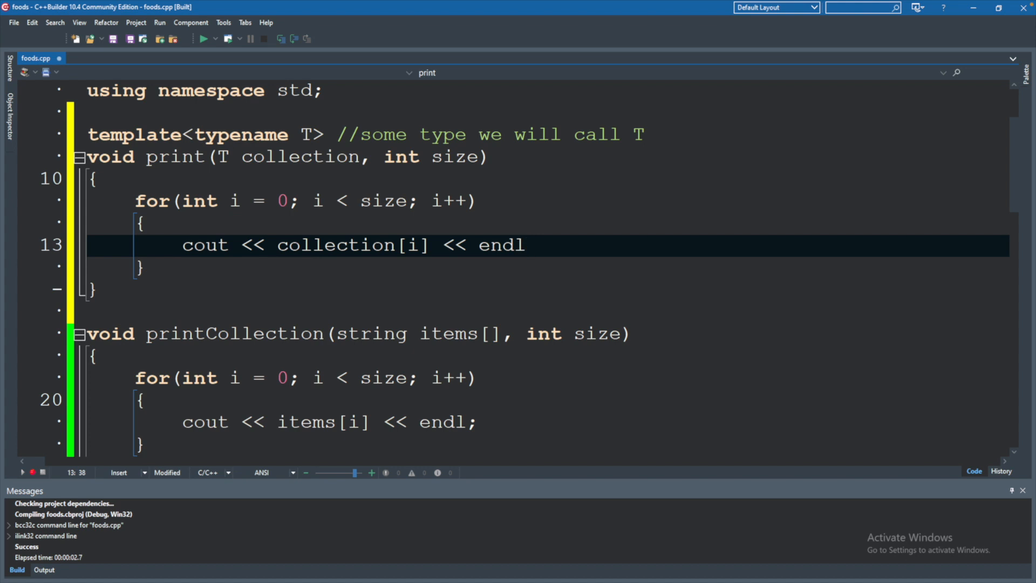
{"action": "type", "text": ";"}
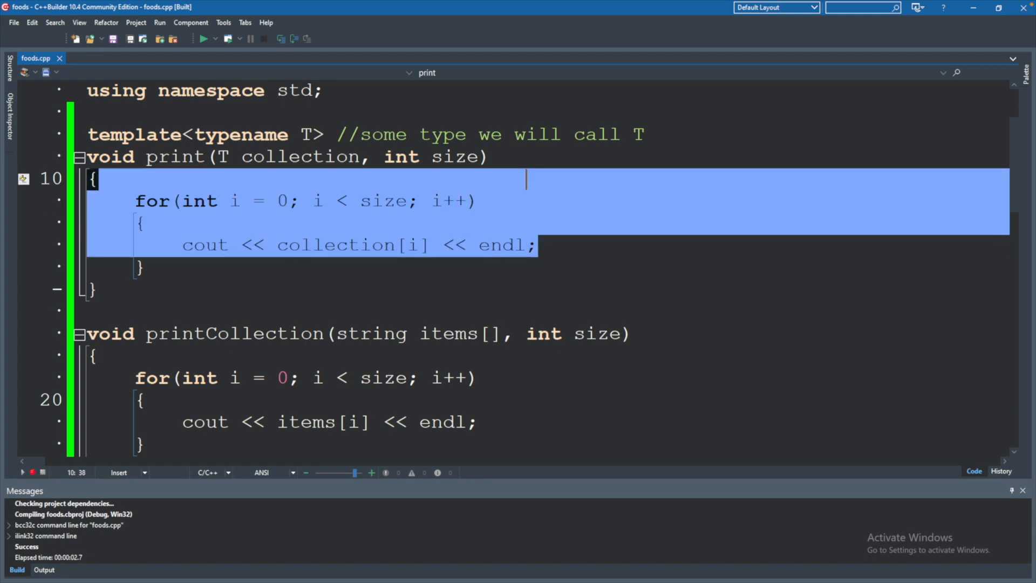
{"action": "left_click", "coordinate": [527, 245]}
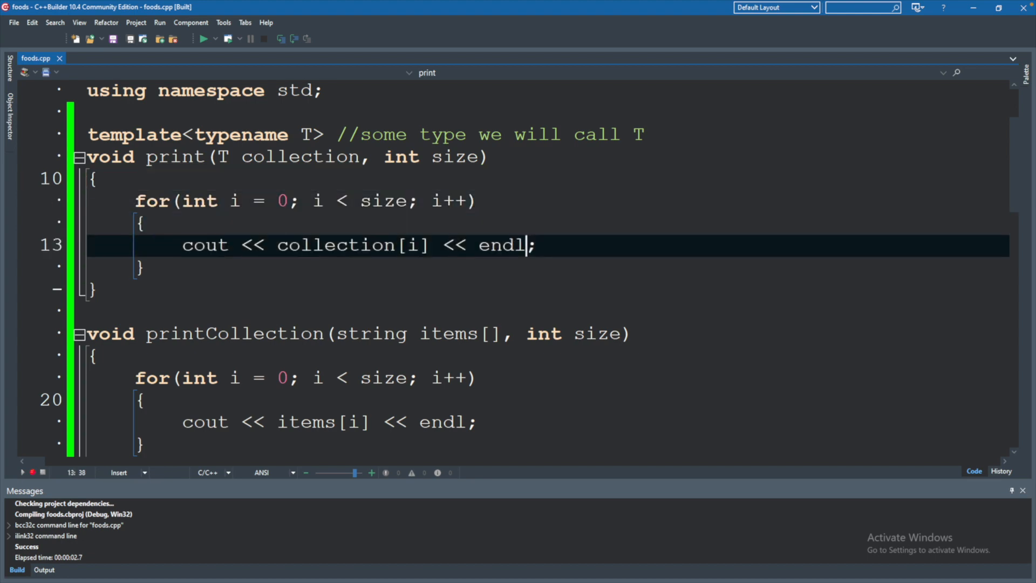